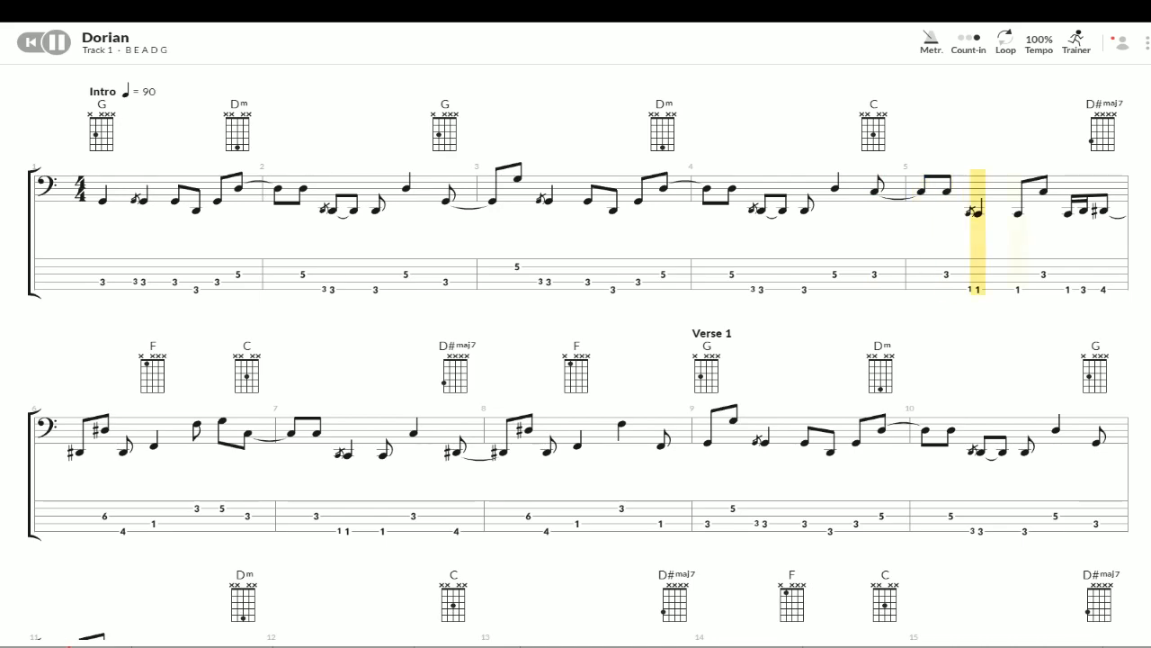
pyautogui.scroll(-3)
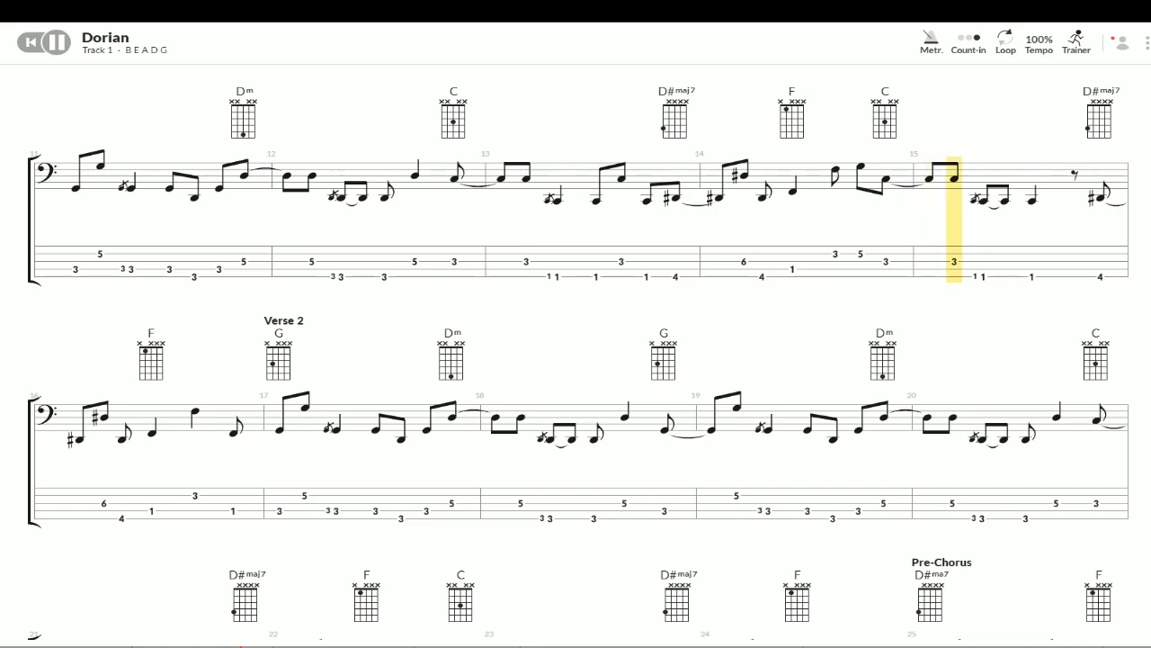
pyautogui.scroll(-3)
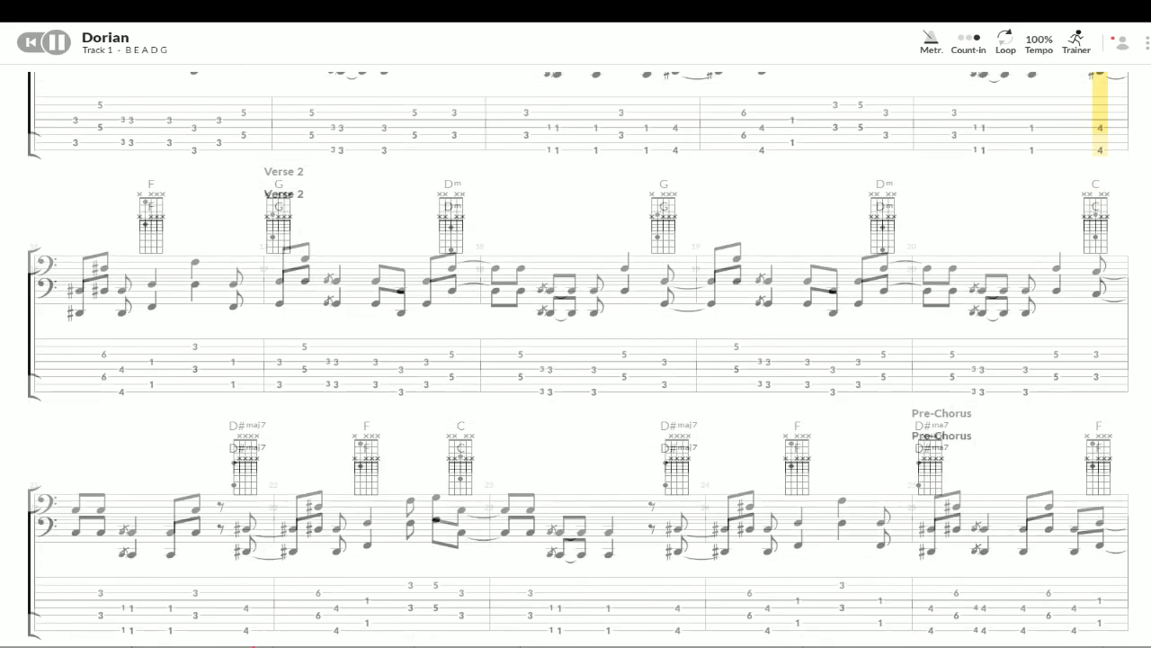